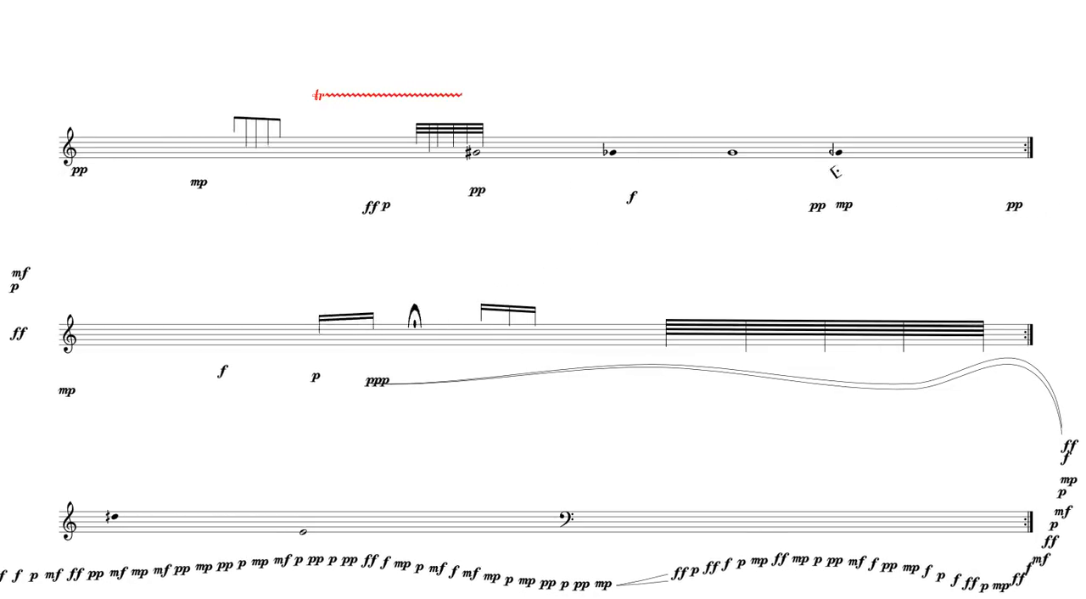
scroll(down, 3)
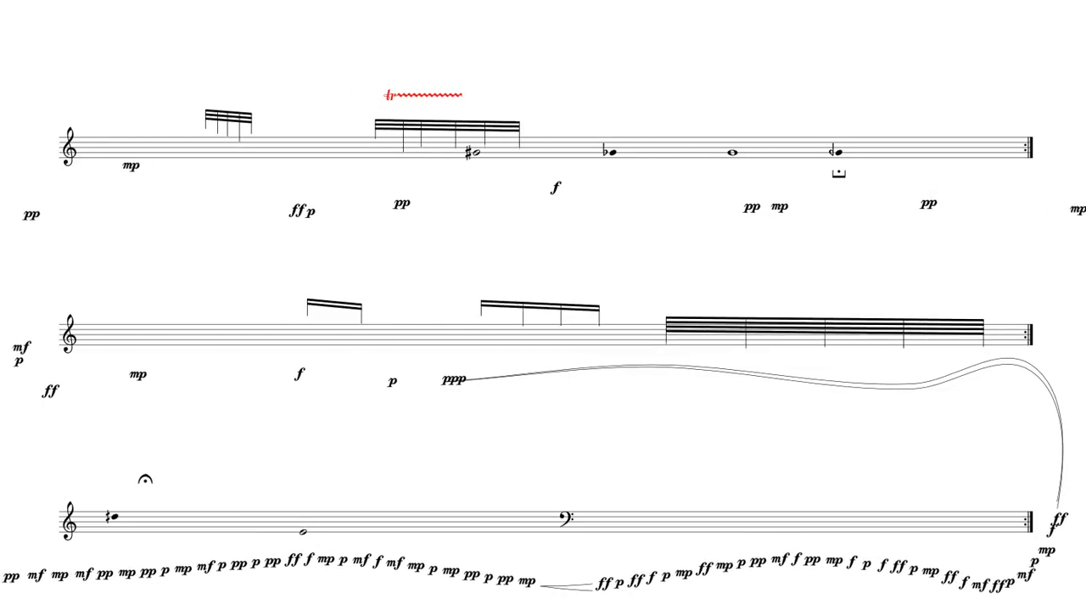